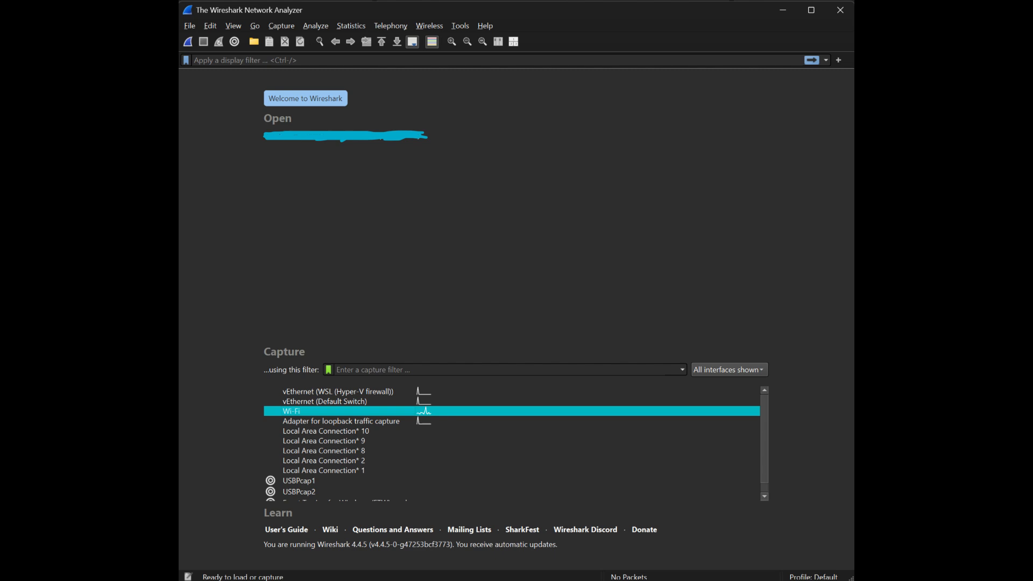
- Start a live packet capture on the Wi-Fi interface from the welcome screen's Capture list
double_click(292, 410)
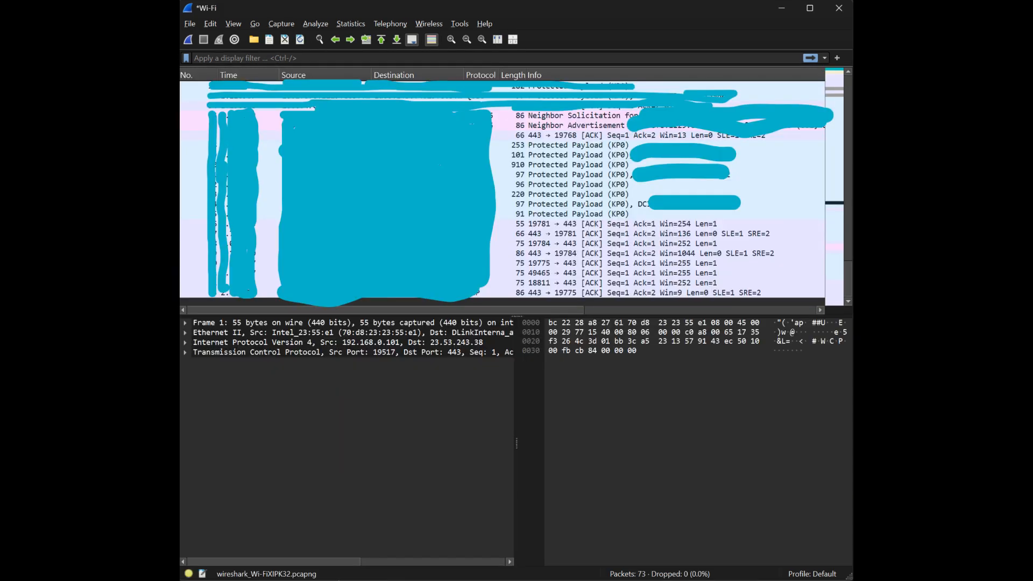